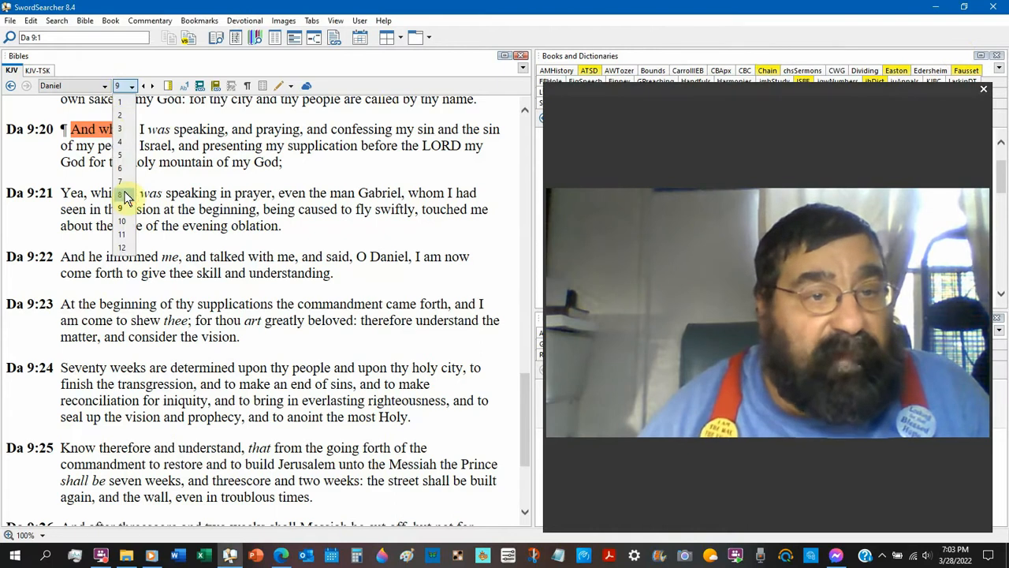
# - Show Daniel 8:15–22, Gabriel's explanation of the vision, in the KJV pane
pyautogui.click(122, 208)
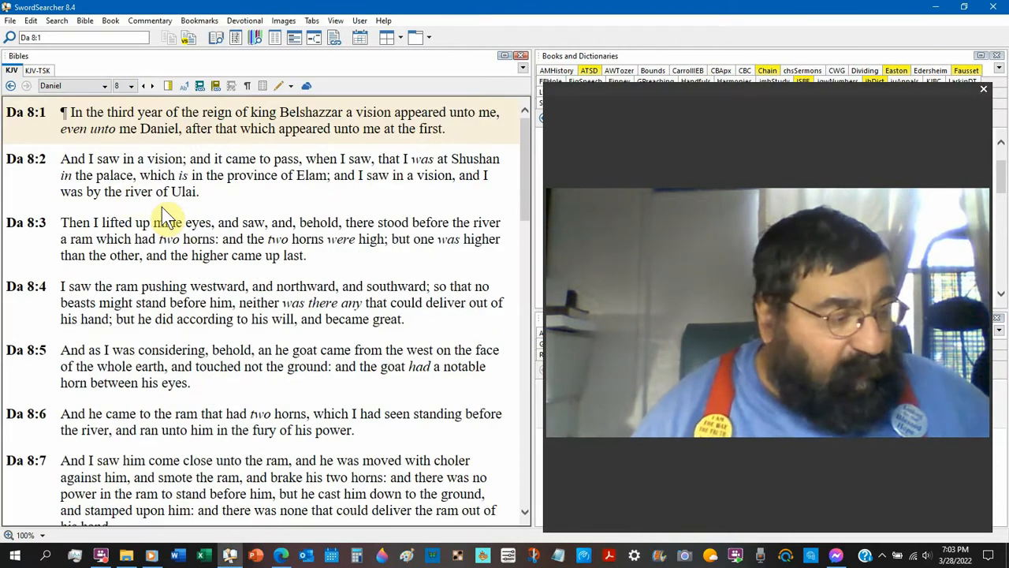
pyautogui.scroll(-3)
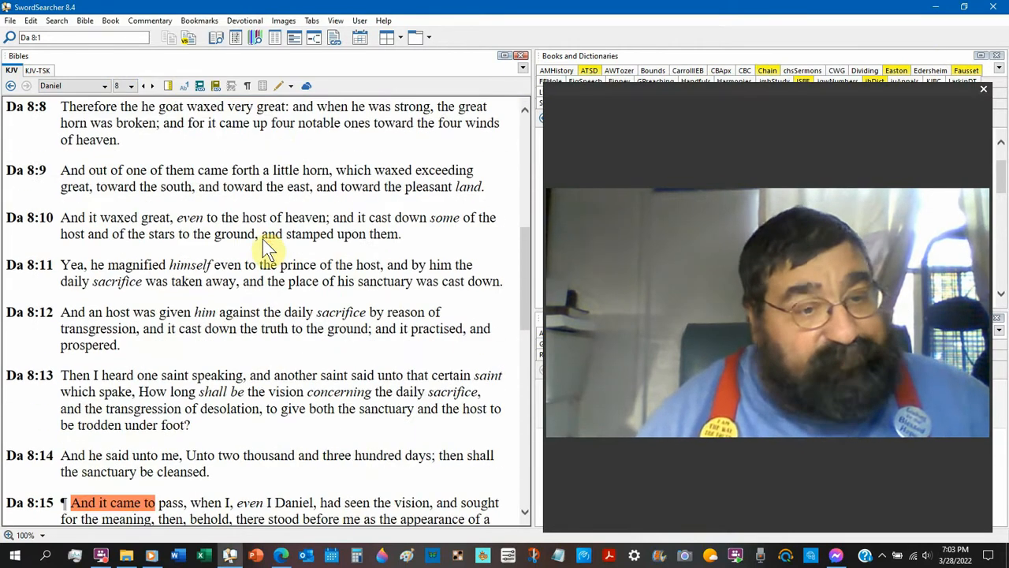
pyautogui.scroll(-3)
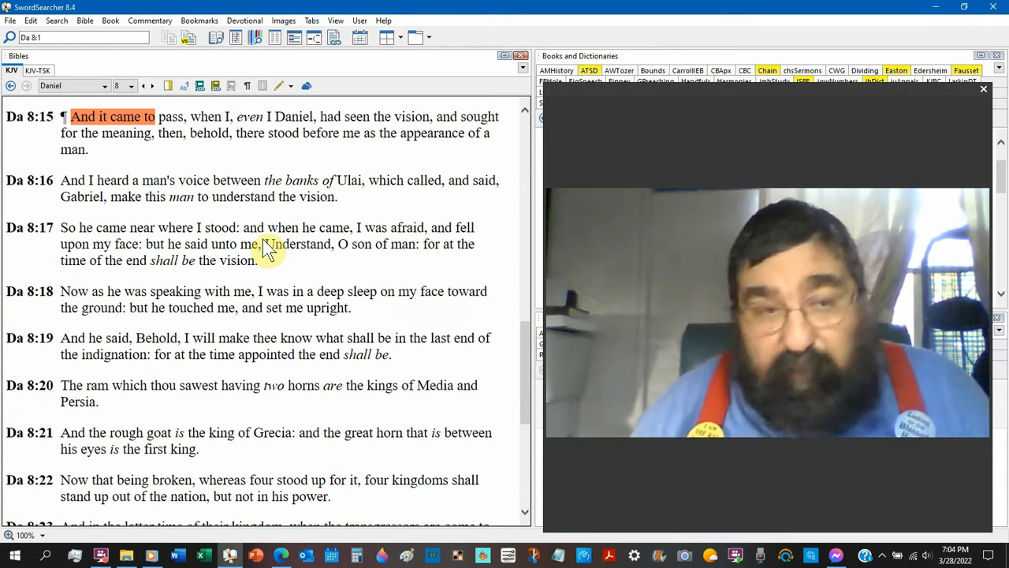
# - Switch the KJV pane to Luke 1 and bring verses 1:18–25 on Gabriel and Zacharias into view
pyautogui.click(71, 85)
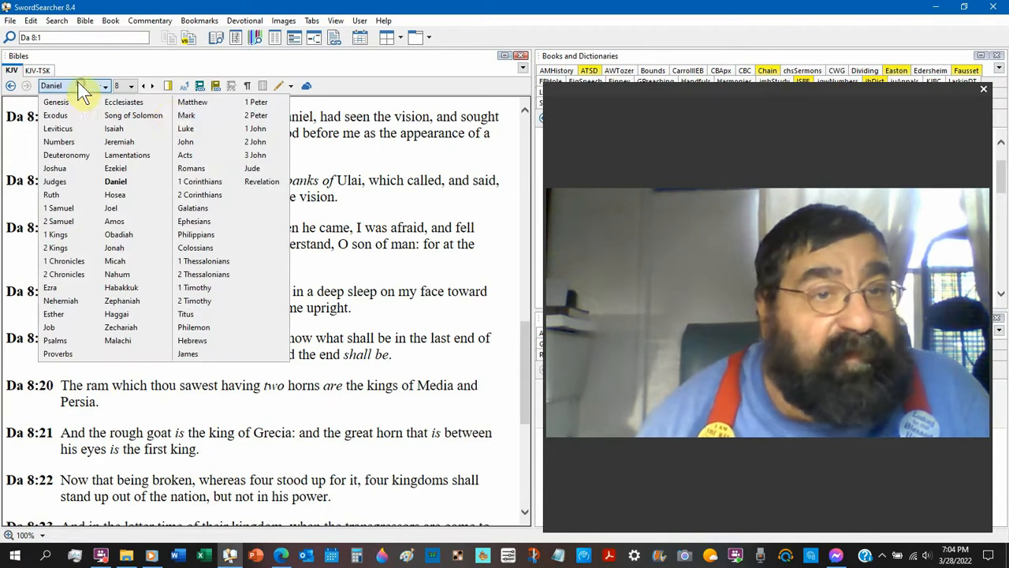
pyautogui.click(186, 130)
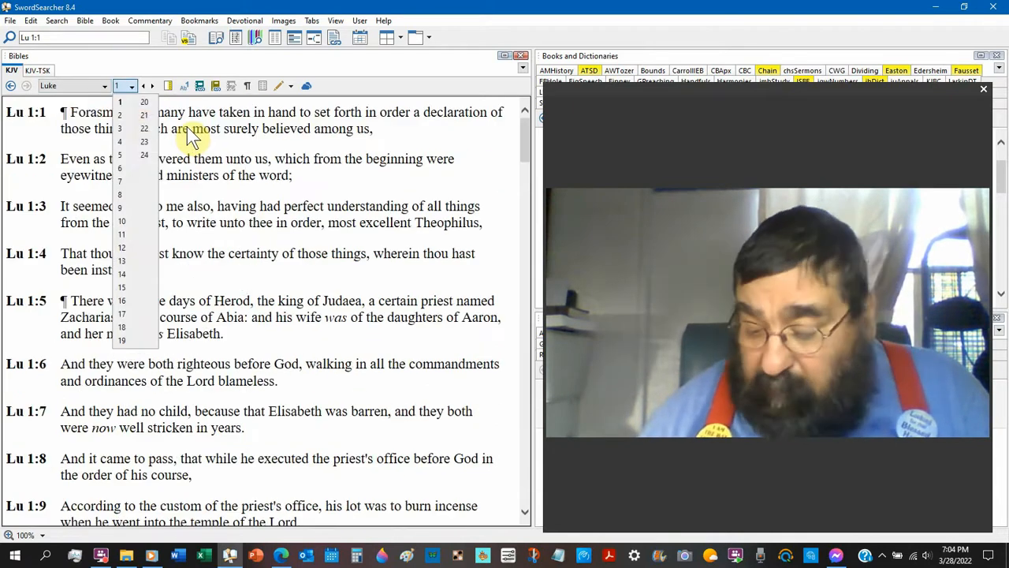
pyautogui.click(120, 101)
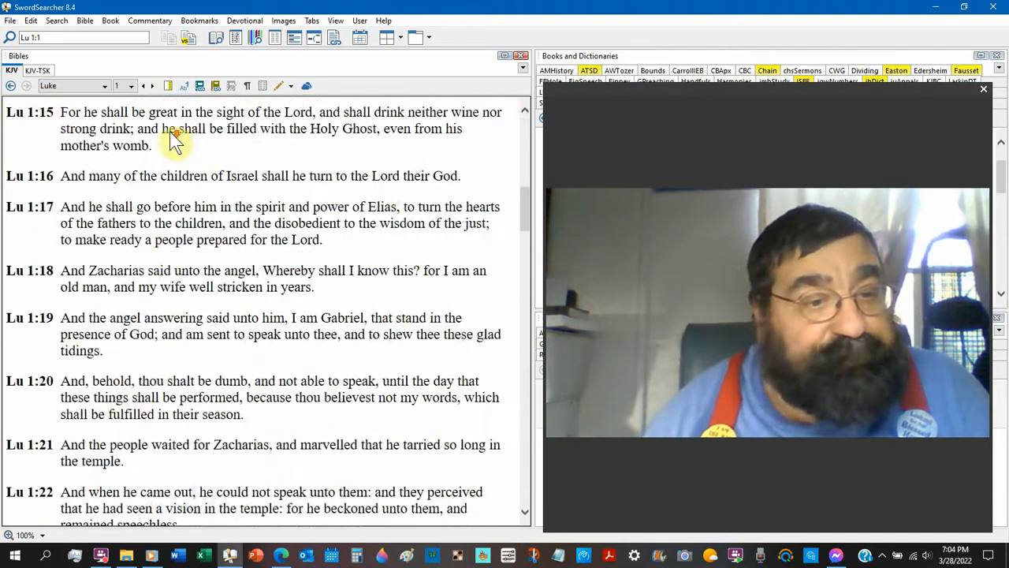
pyautogui.scroll(-3)
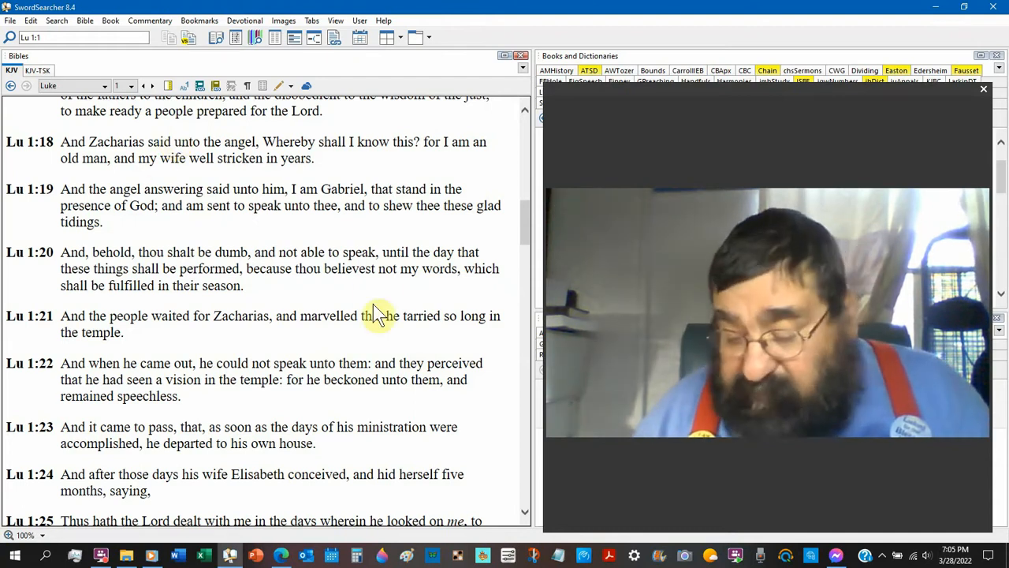
pyautogui.scroll(-3)
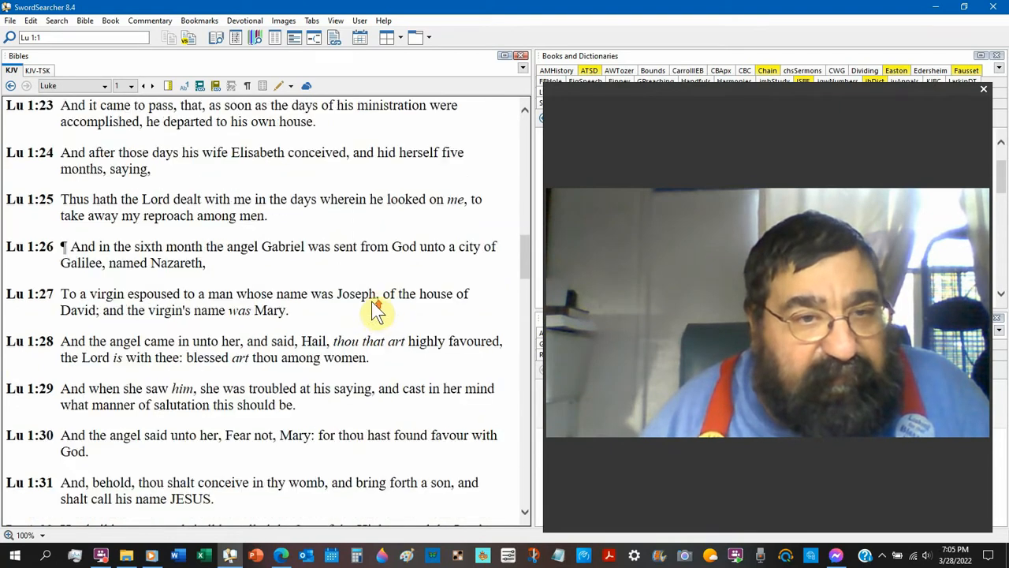
pyautogui.scroll(-3)
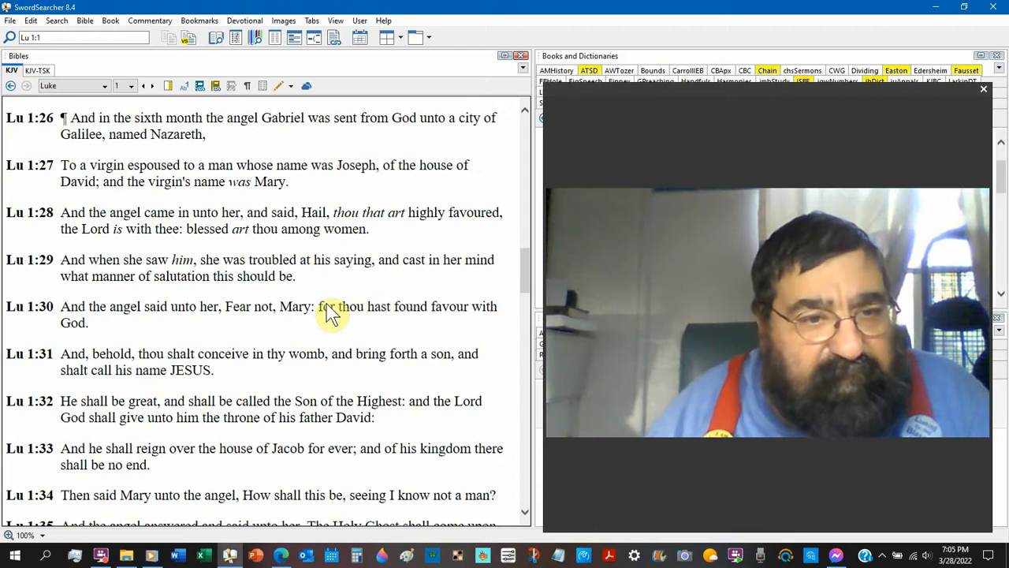
pyautogui.scroll(-3)
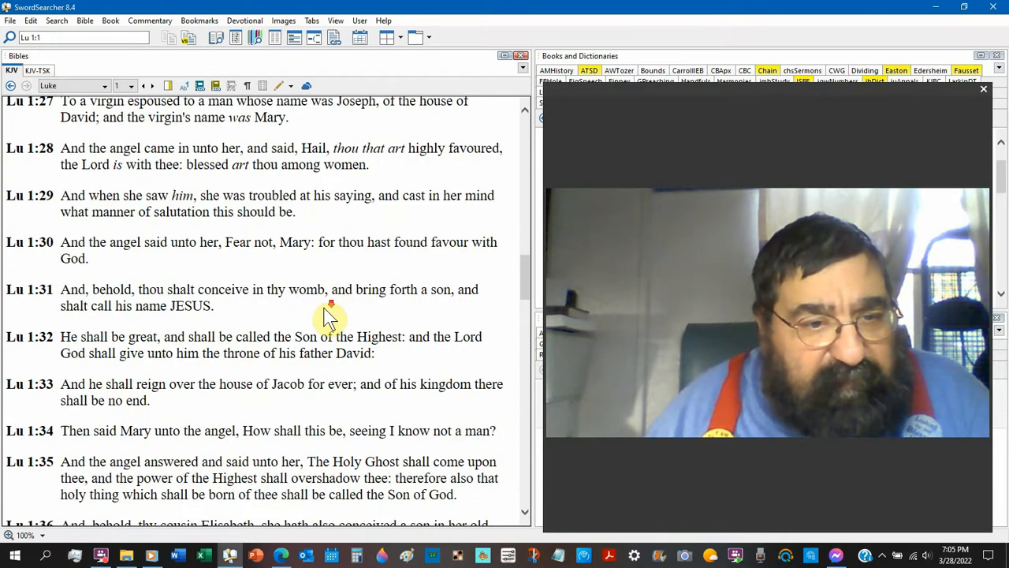
pyautogui.scroll(-3)
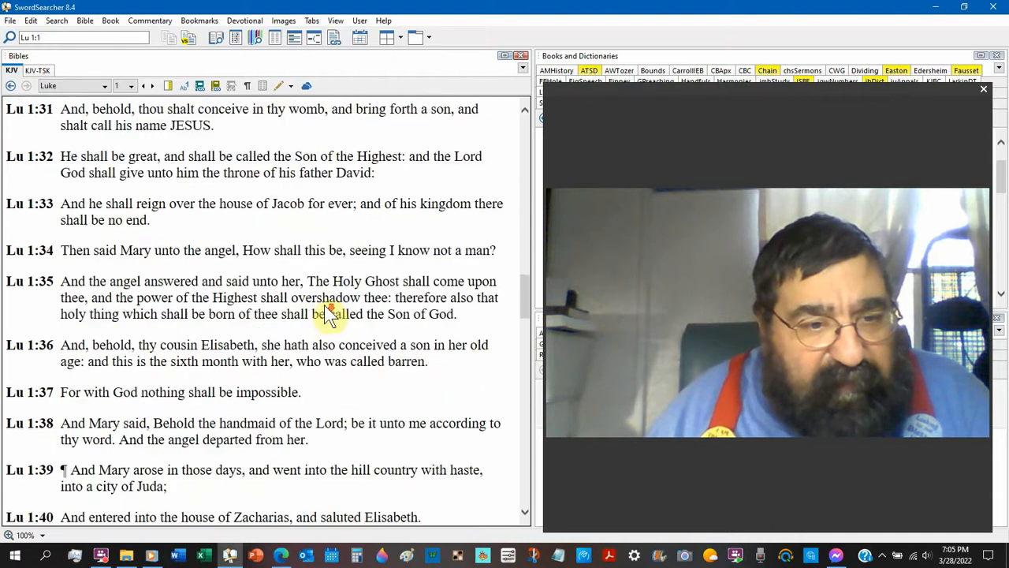
pyautogui.scroll(-3)
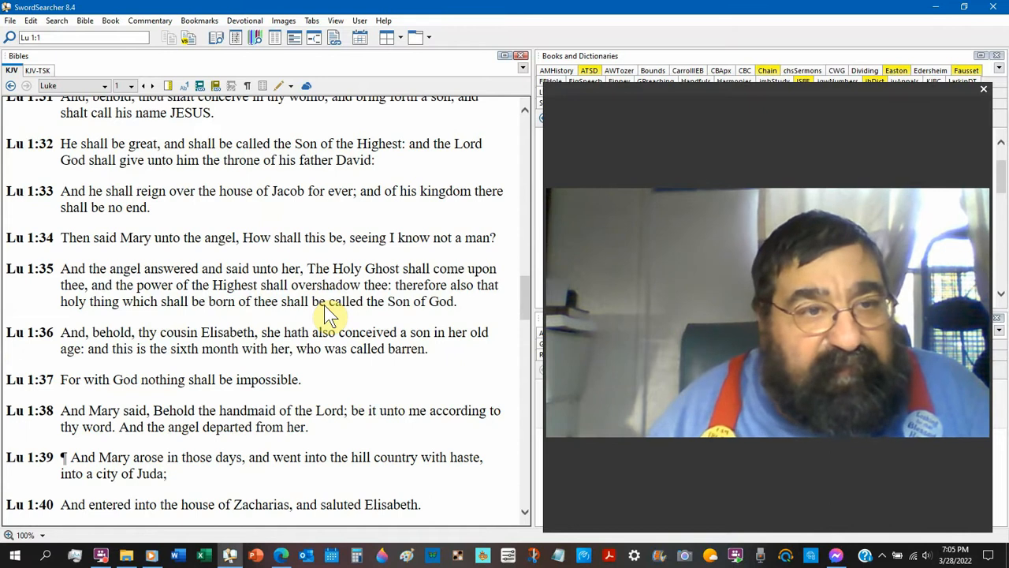
pyautogui.scroll(-3)
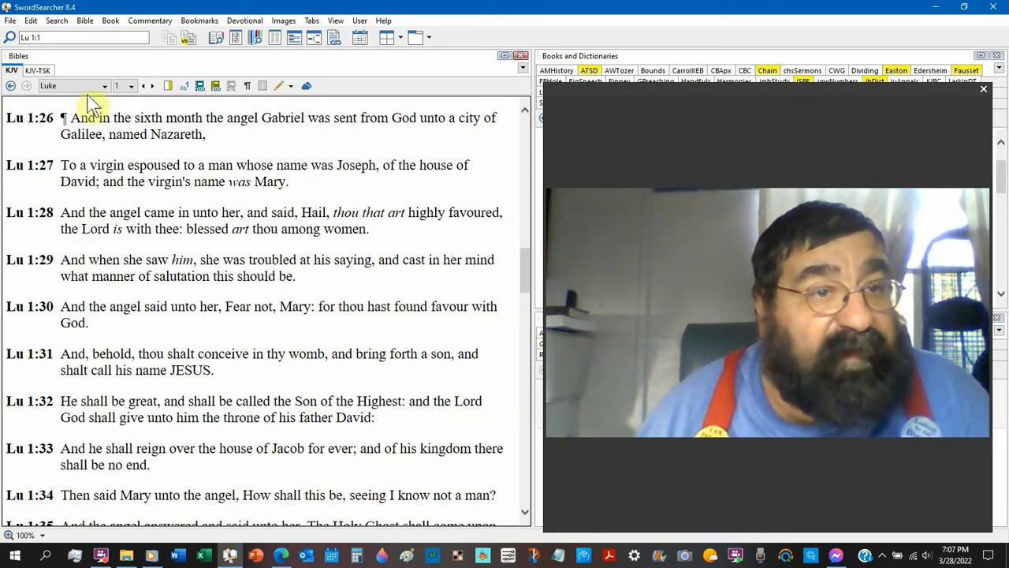
# - Switch the KJV pane from Luke to Daniel 9, showing verses 9:12–18 of Daniel's prayer
pyautogui.click(69, 85)
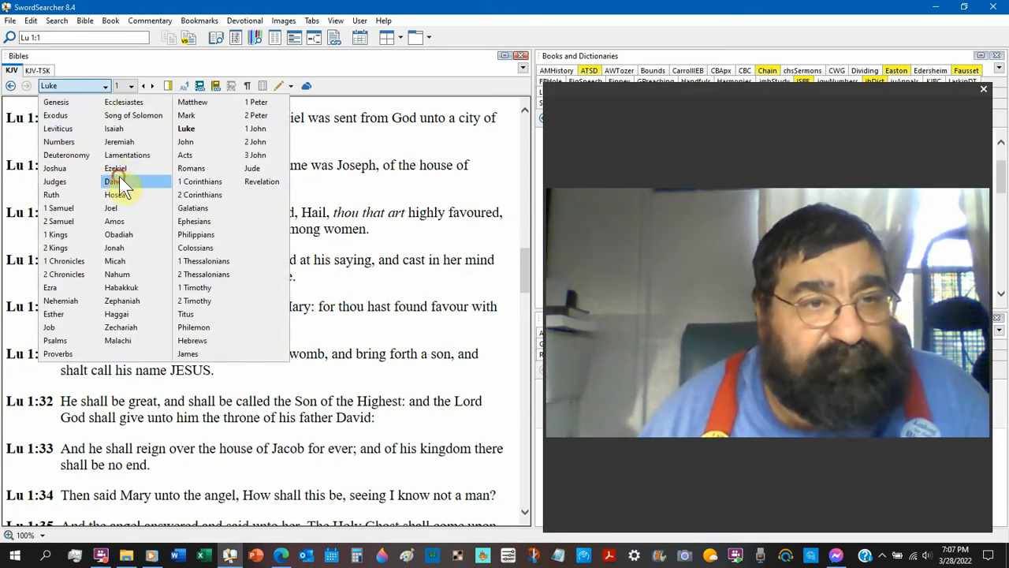
pyautogui.click(112, 182)
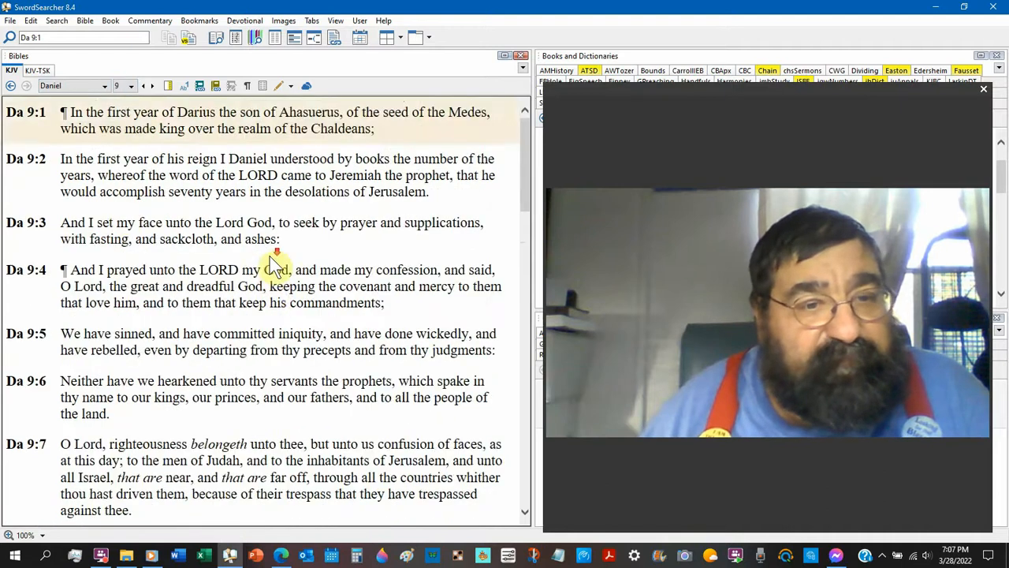
pyautogui.scroll(-3)
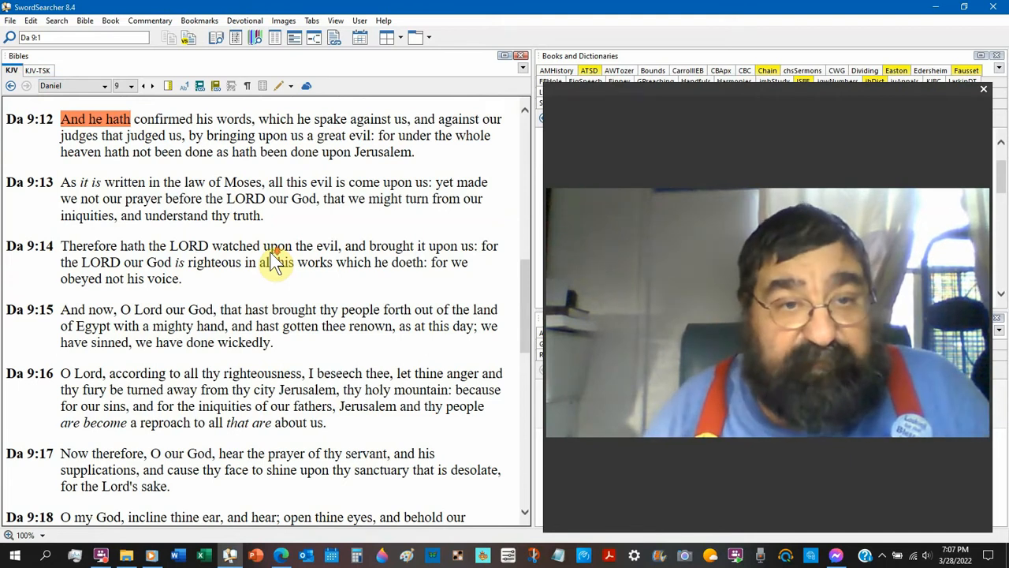
pyautogui.scroll(-3)
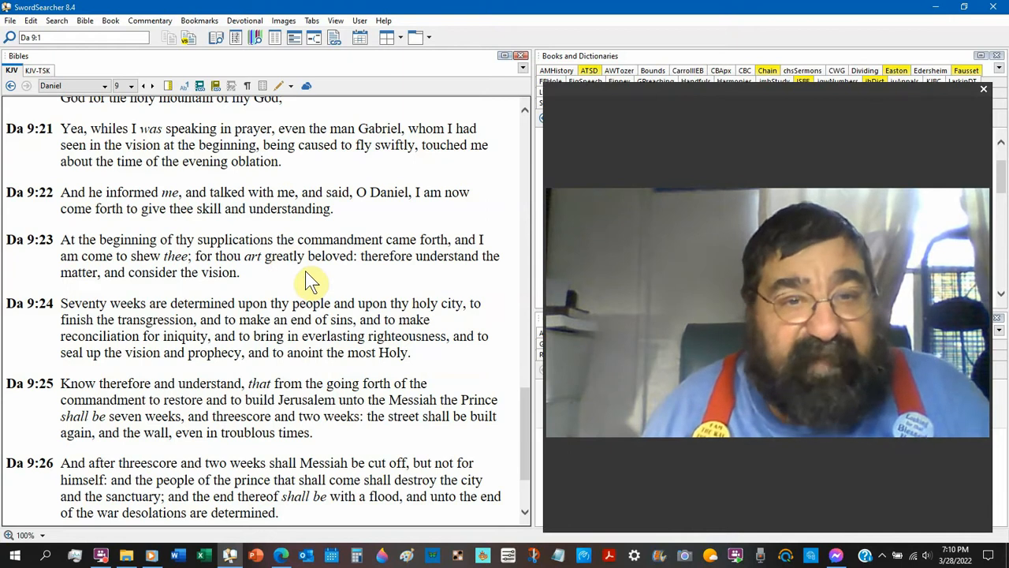
pyautogui.moveTo(438, 284)
pyautogui.write('"holy l')
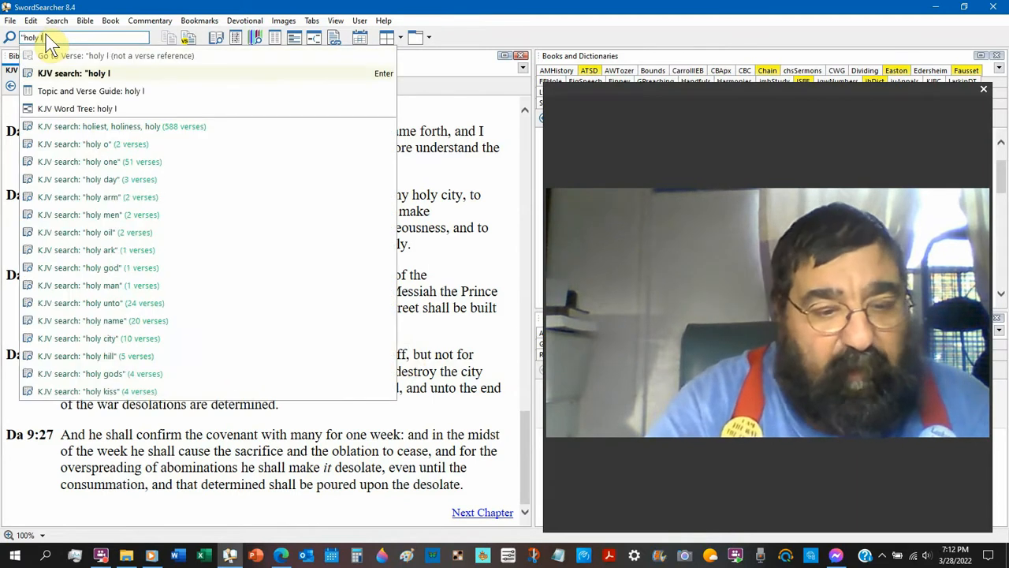
# - Search the KJV for "holy land", finding the single match Zechariah 2:12
pyautogui.write('and"')
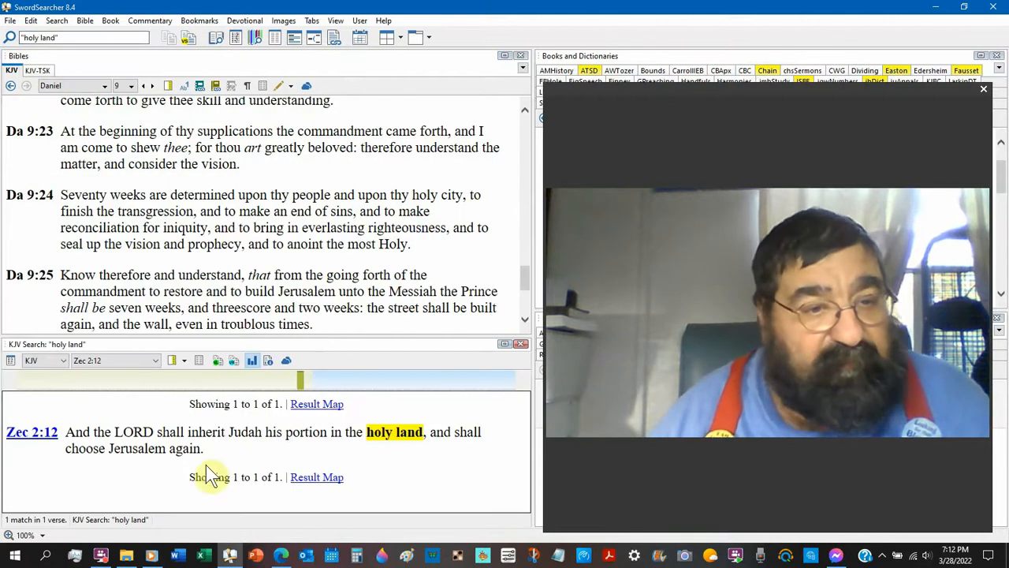
pyautogui.moveTo(403, 508)
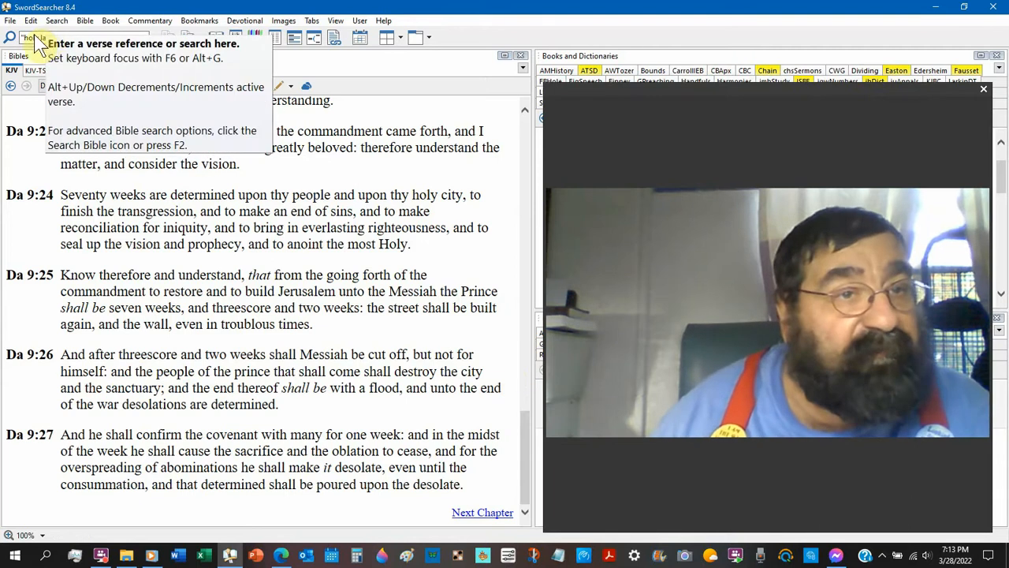
# - Recall the "holy land" search phrase and edit it toward "holy city"
pyautogui.click(79, 38)
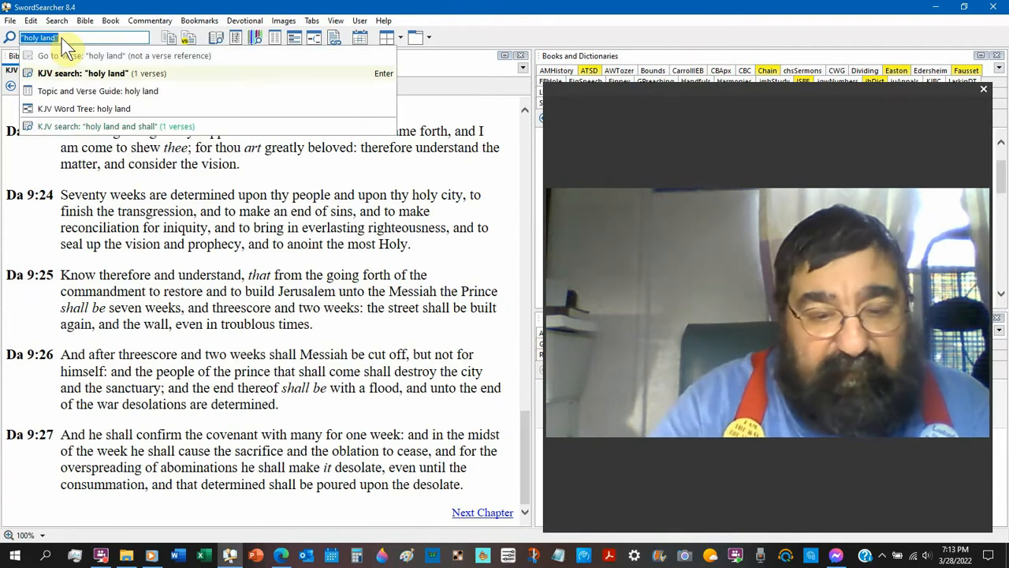
pyautogui.press('Backspace')
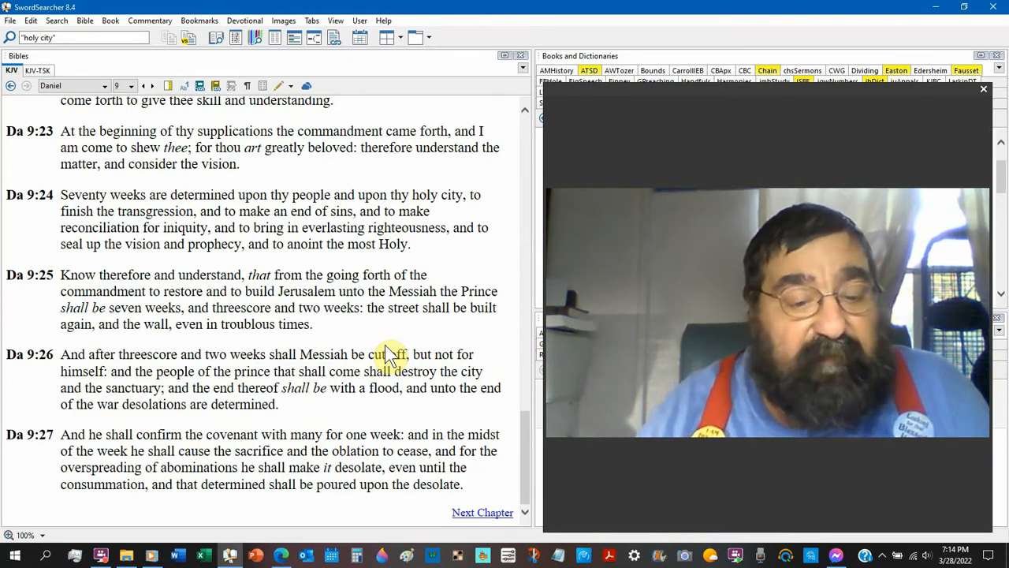
pyautogui.moveTo(229, 403)
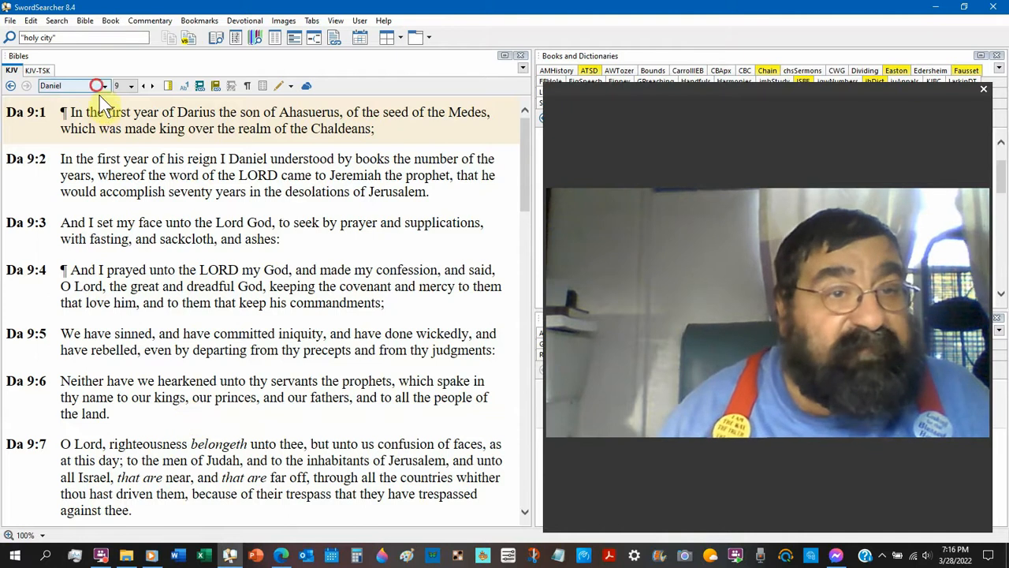
# - Switch to Numbers 14 and read down to verses 14:30–37 on the forty wilderness years
pyautogui.click(94, 85)
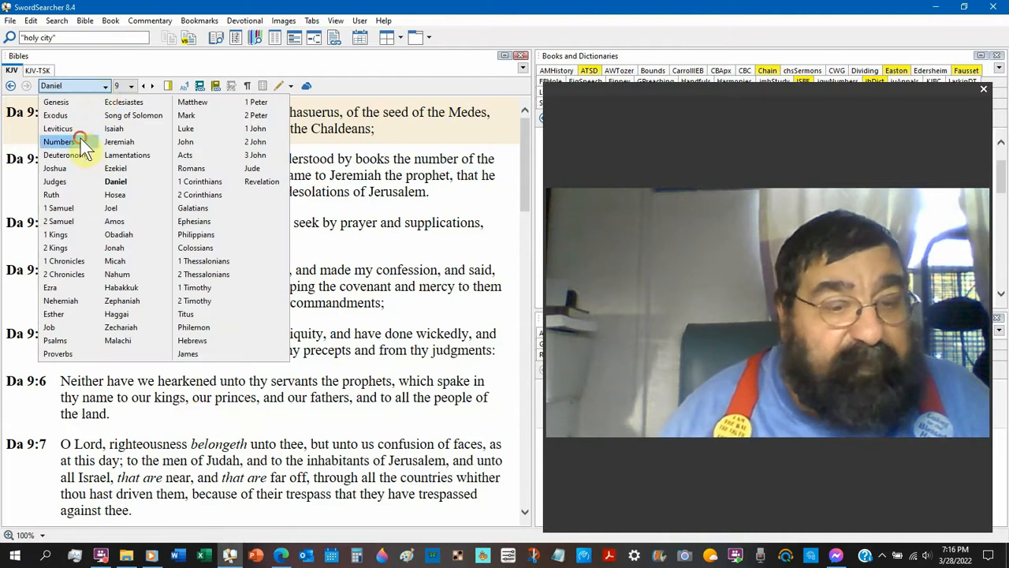
pyautogui.click(60, 142)
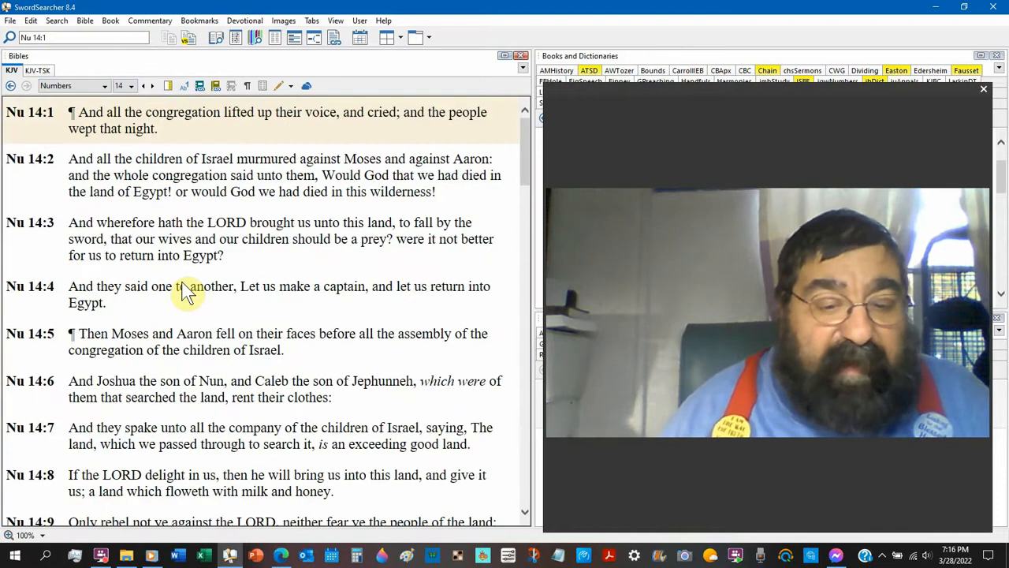
pyautogui.scroll(-3)
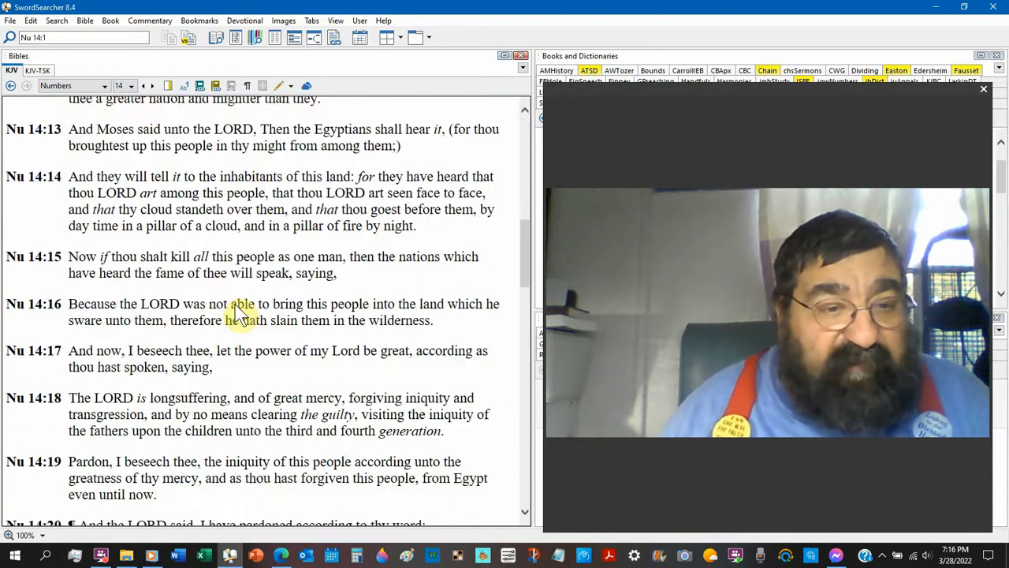
pyautogui.scroll(-3)
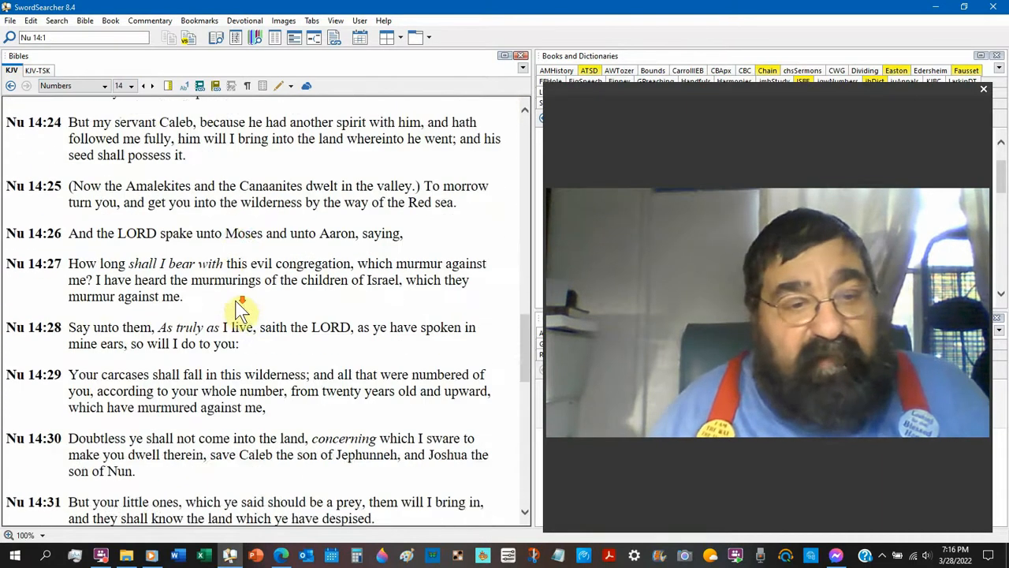
pyautogui.scroll(-3)
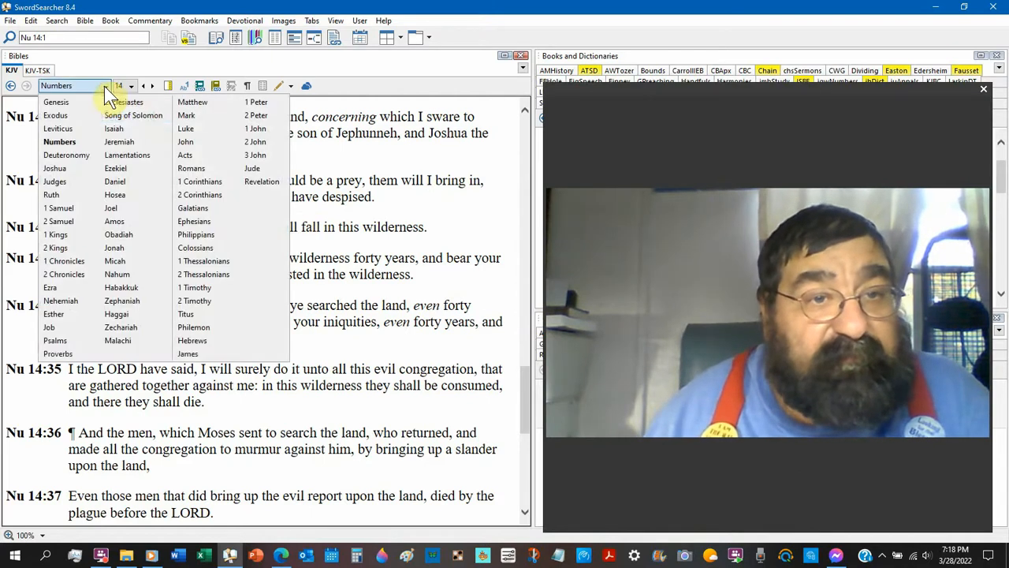
pyautogui.click(115, 168)
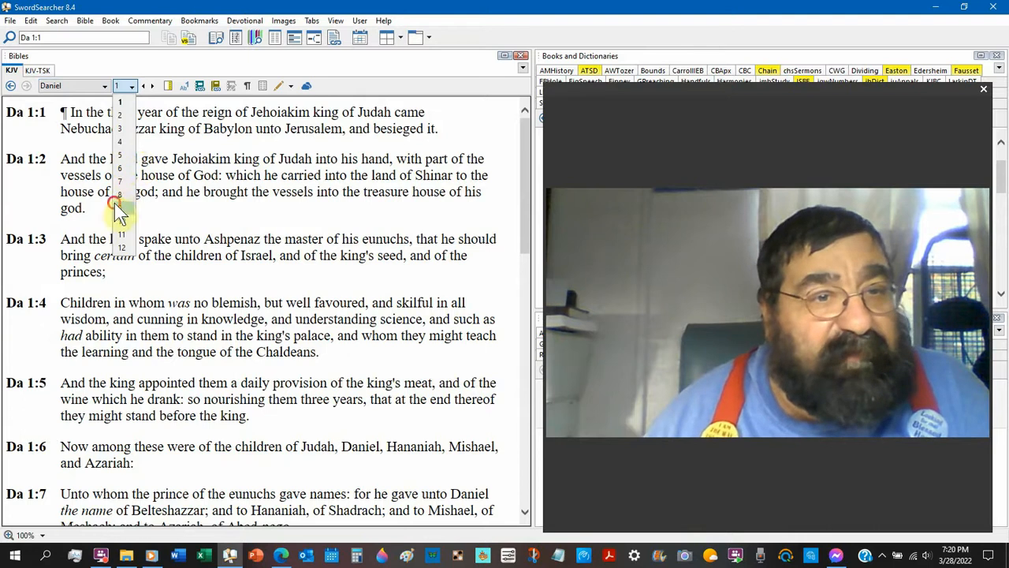
# - Switch the KJV pane from Daniel to Jeremiah 1:1–9
pyautogui.click(120, 213)
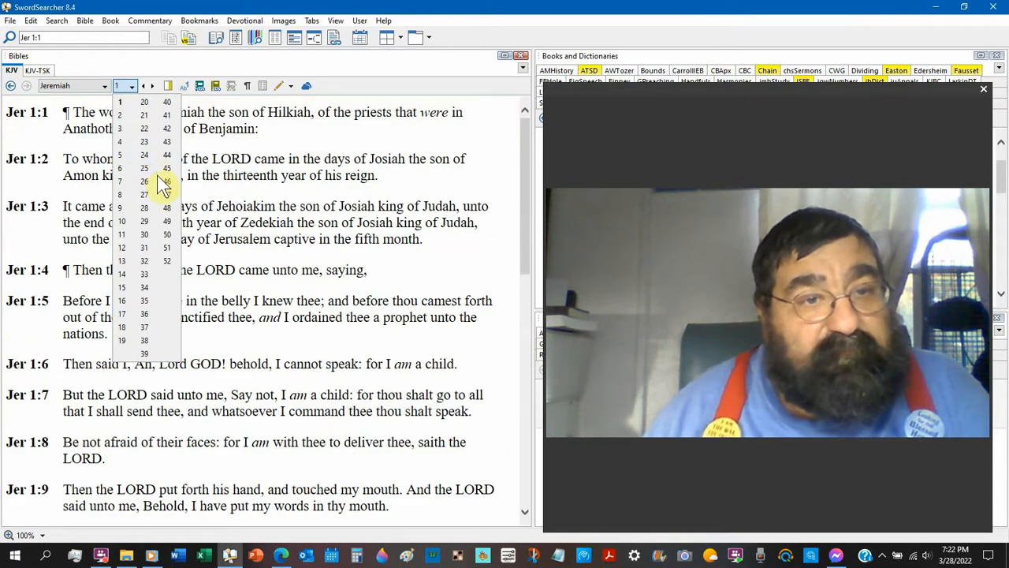
# - Show Jeremiah 25:1–7 on Judah not hearkening in the KJV pane
pyautogui.click(144, 167)
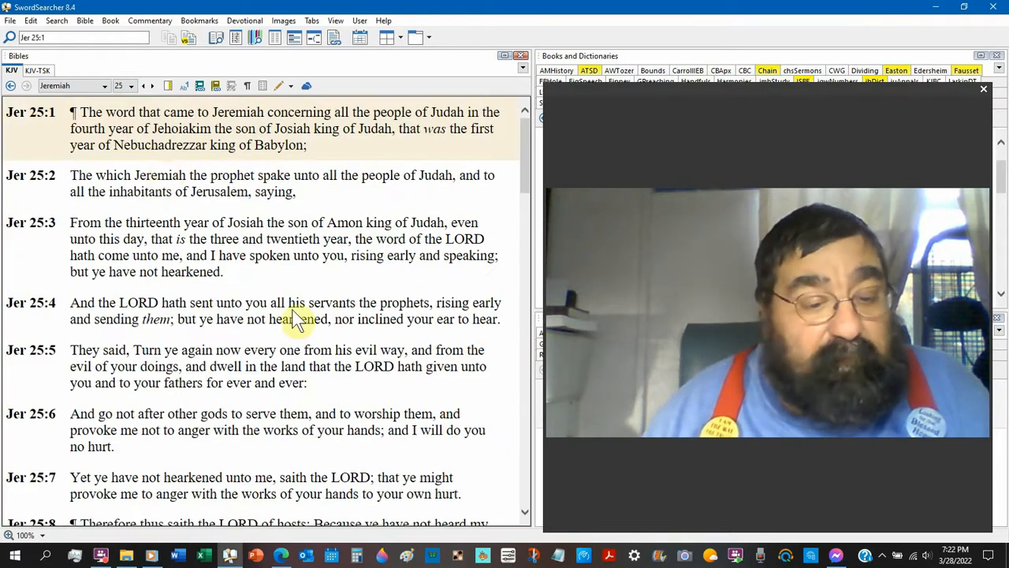
# - Bring Jeremiah 25:11–17 on the seventy years of Babylon into view
pyautogui.scroll(-3)
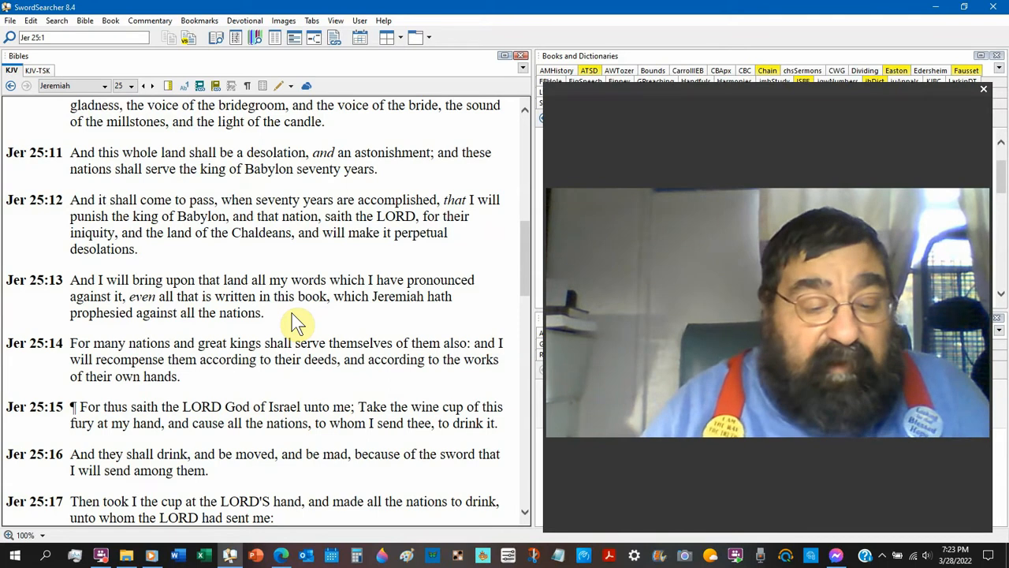
pyautogui.moveTo(111, 123)
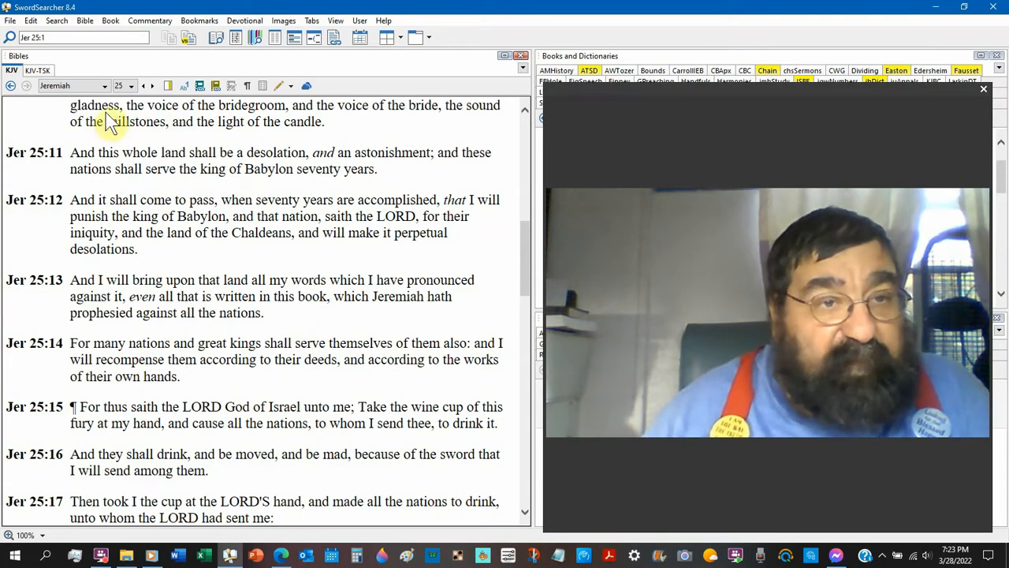
# - Jump to Jeremiah 29:9–16 on the seventy years, then move on to Leviticus 25
pyautogui.click(133, 85)
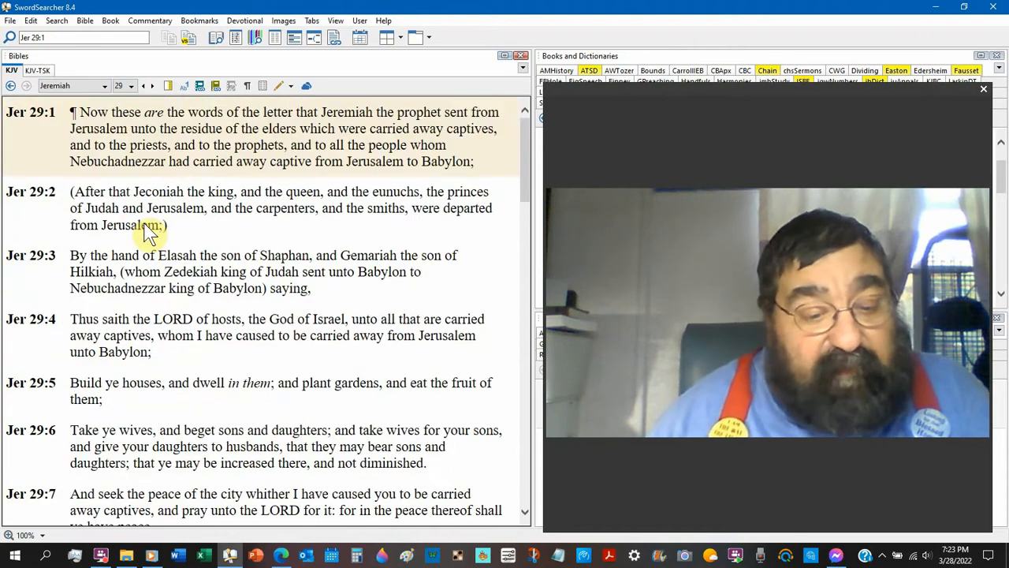
pyautogui.scroll(-3)
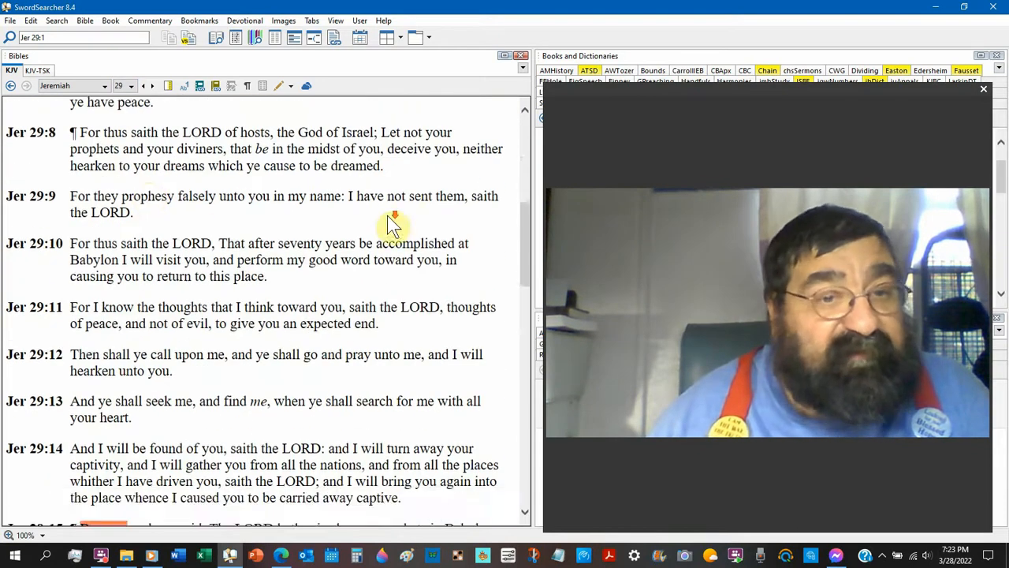
pyautogui.scroll(-3)
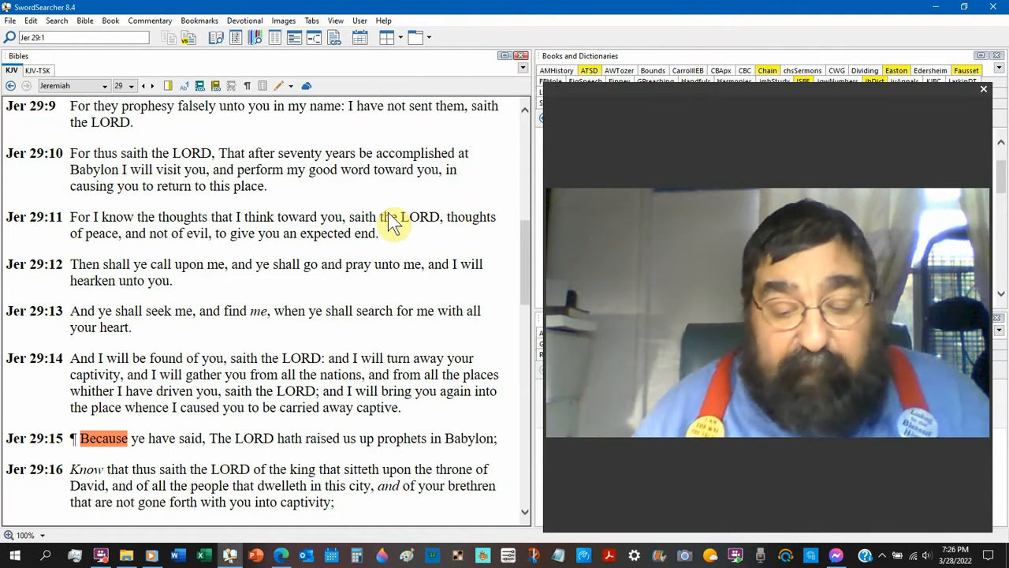
pyautogui.click(71, 85)
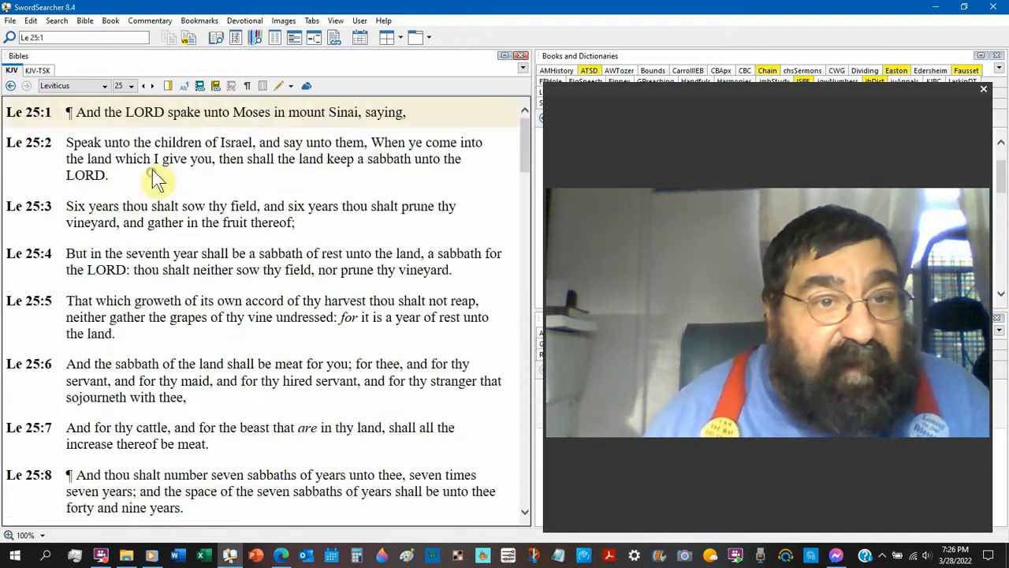
pyautogui.moveTo(330, 230)
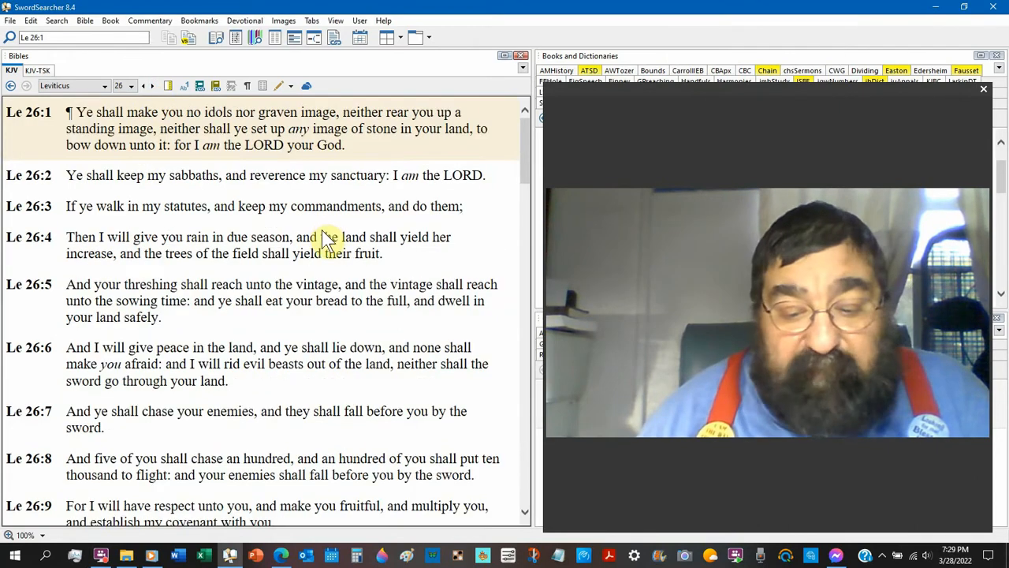
# - Scroll Leviticus 26 down to verses 32–39 on the desolate land enjoying its sabbaths
pyautogui.scroll(-3)
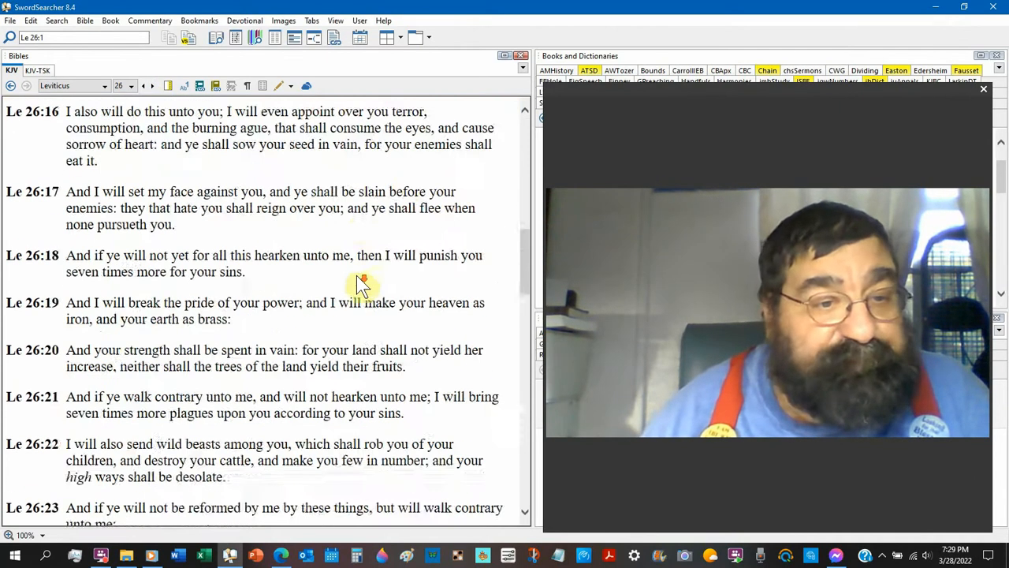
pyautogui.scroll(-3)
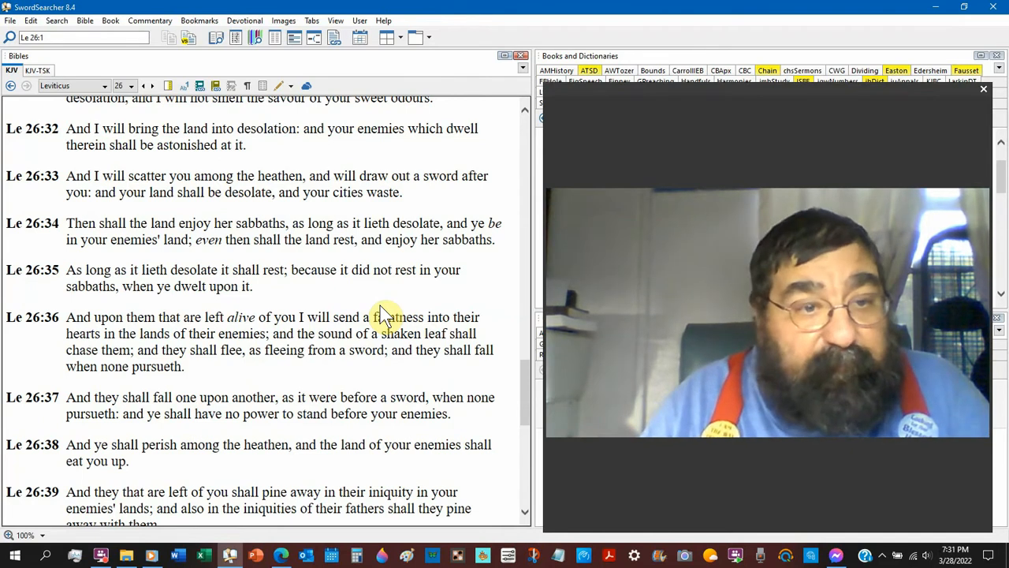
# - Scroll to the closing verses of Leviticus 26, 41–46, on God remembering his covenant
pyautogui.scroll(-3)
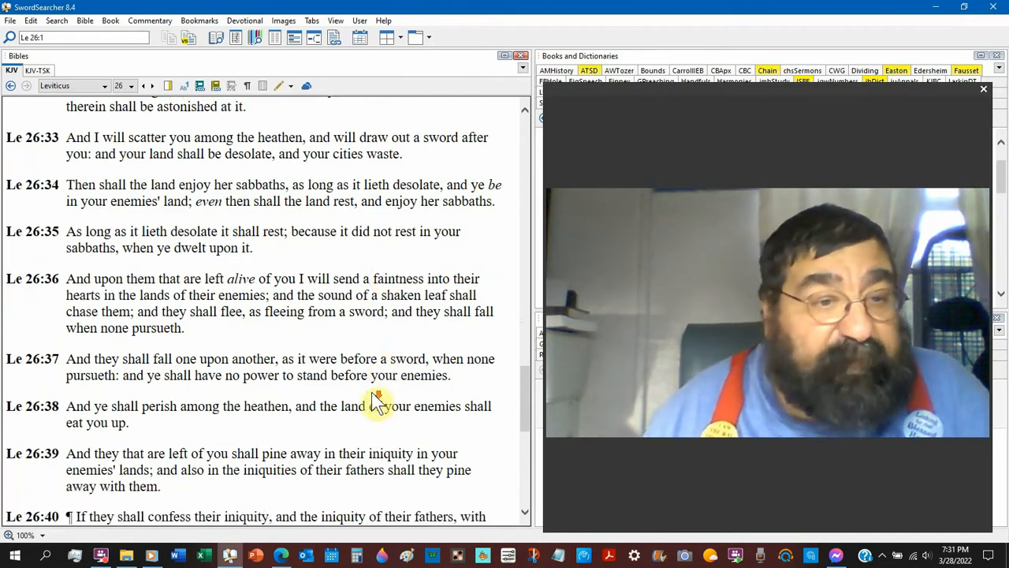
pyautogui.scroll(-3)
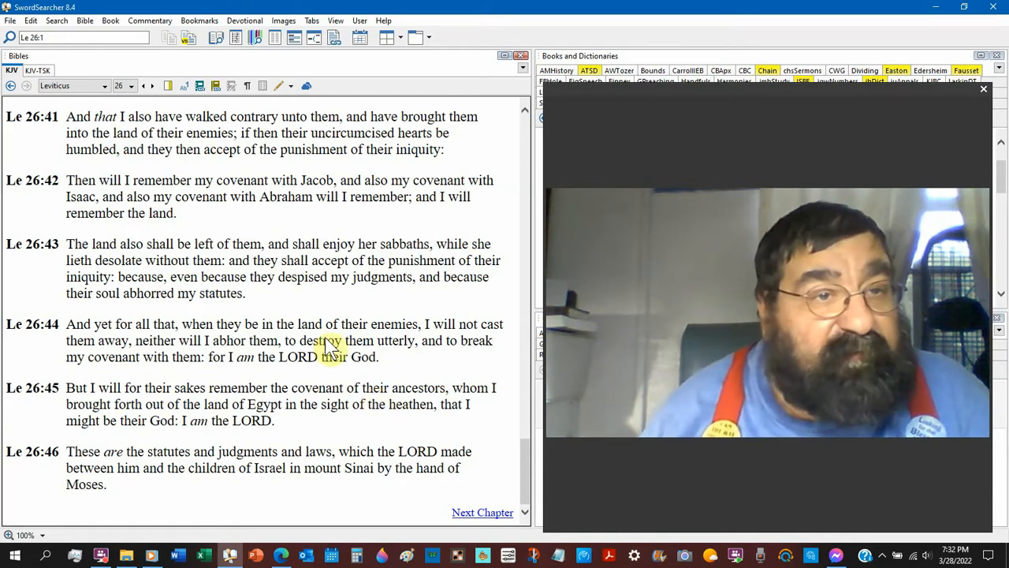
# - Switch the Bible pane to 2 Chronicles and scroll through chapter 36 on Babylon's conquest
pyautogui.click(71, 85)
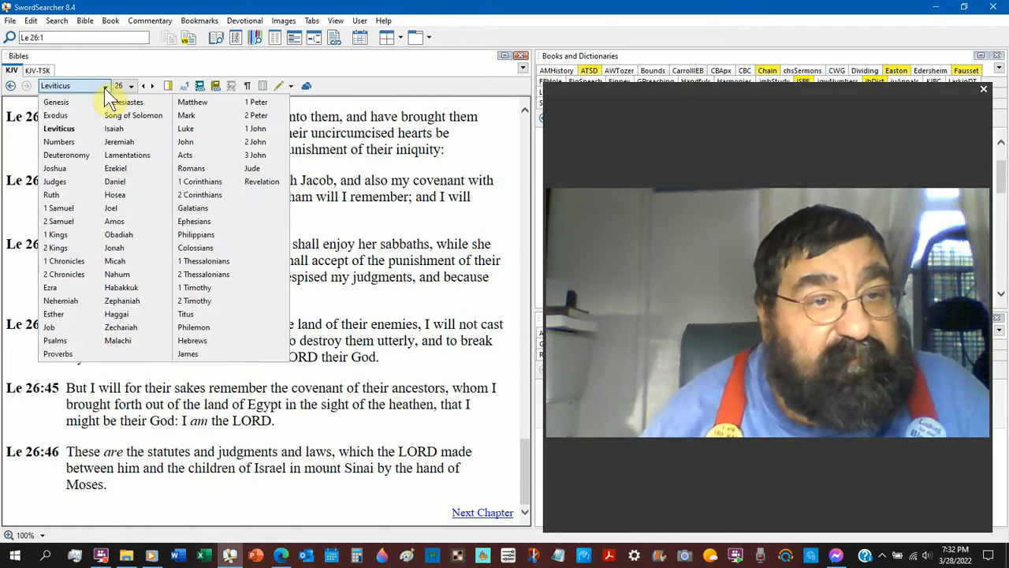
pyautogui.moveTo(63, 275)
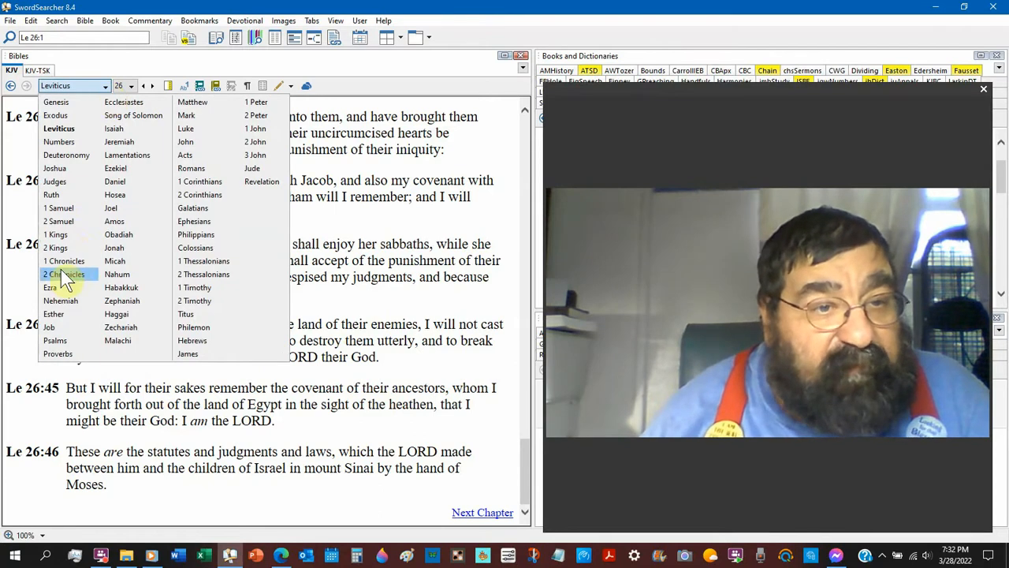
pyautogui.click(64, 274)
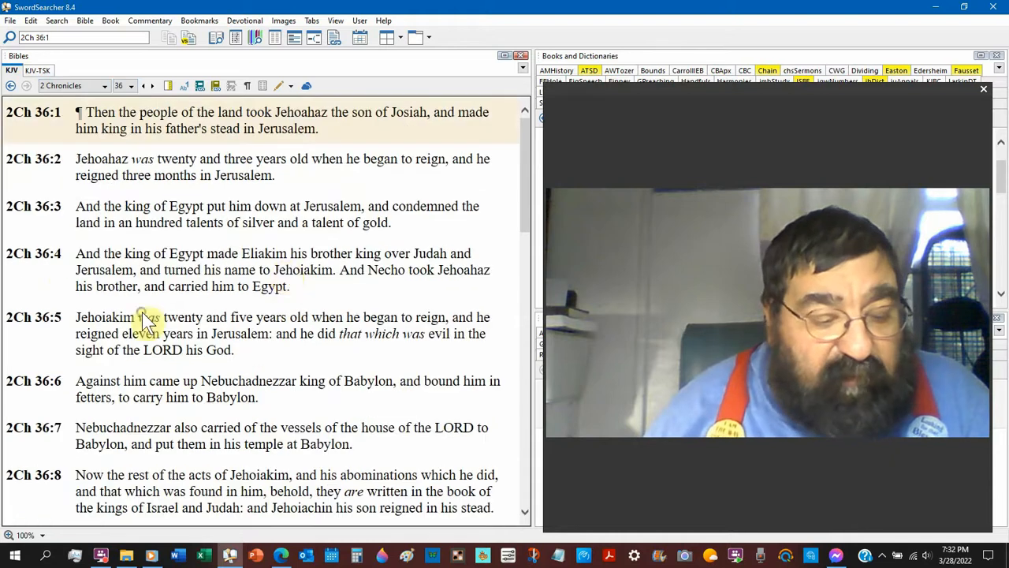
pyautogui.scroll(-3)
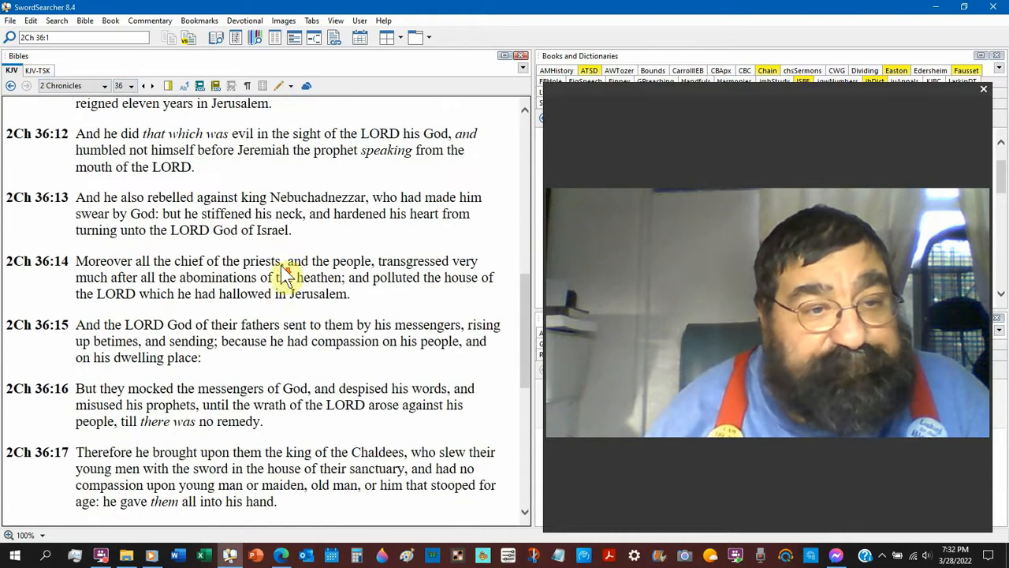
pyautogui.scroll(-3)
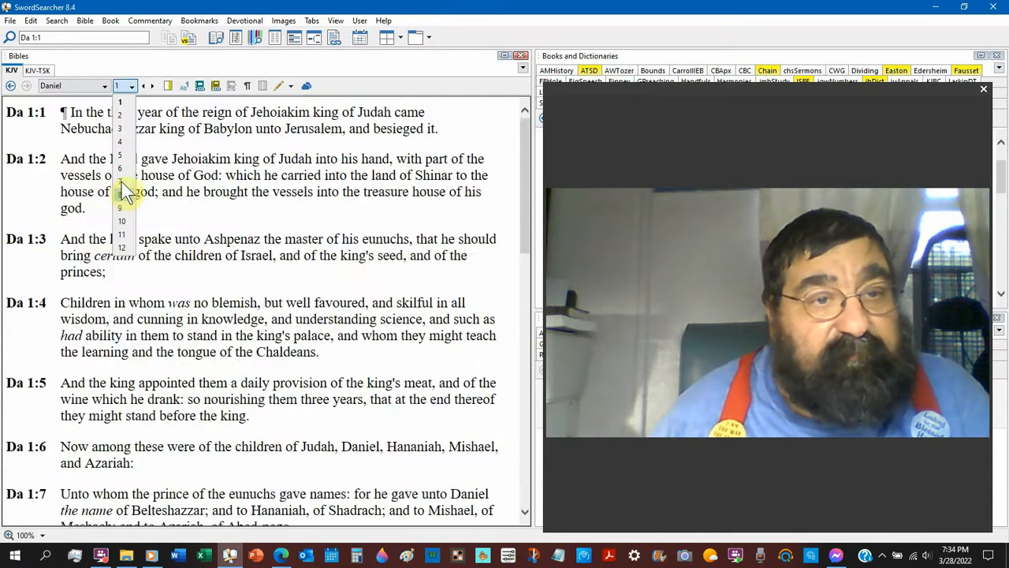
# - Jump to Daniel 9 and scroll down to the seventy weeks prophecy in verses 22–27
pyautogui.click(122, 208)
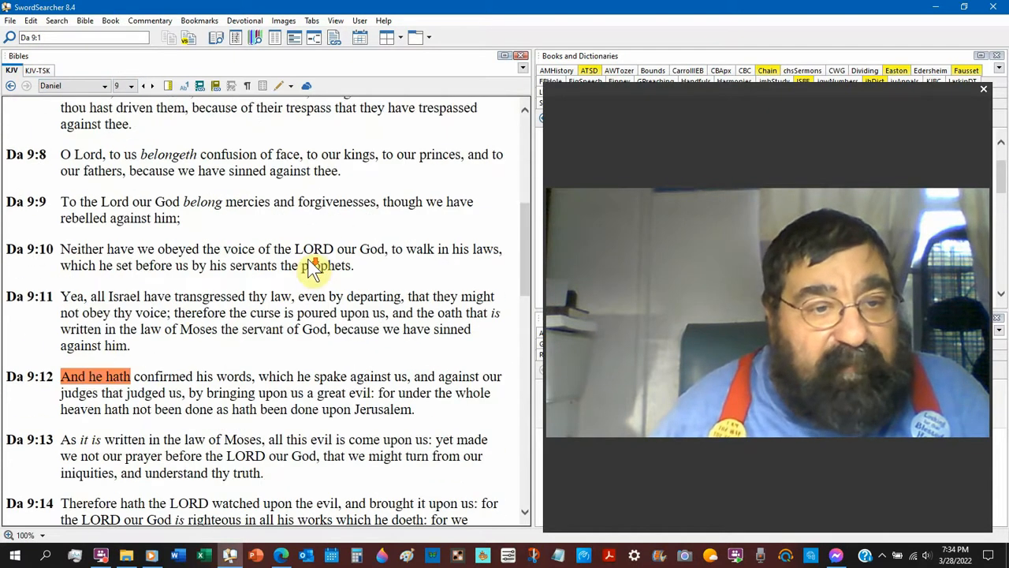
pyautogui.scroll(-3)
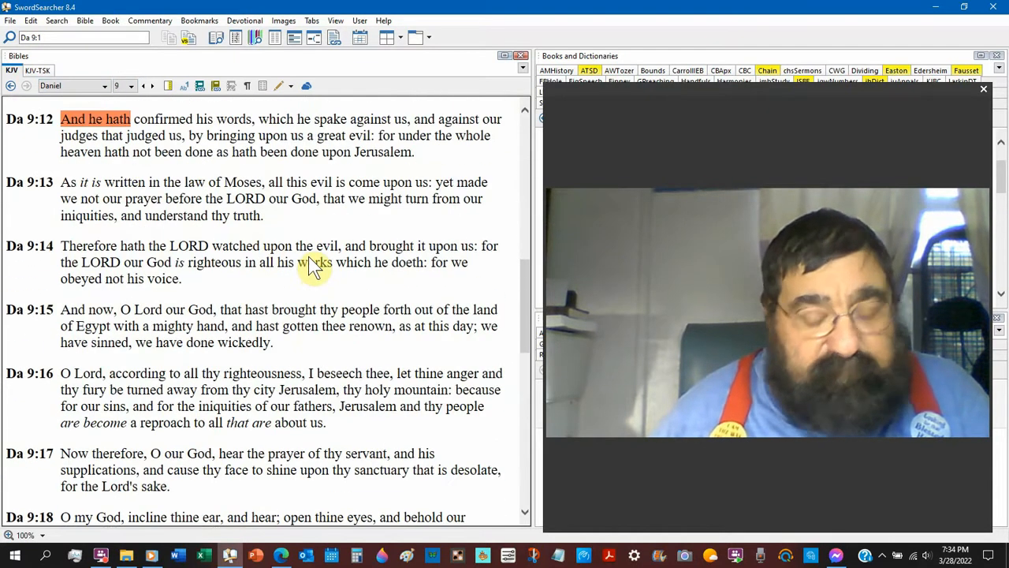
pyautogui.scroll(-3)
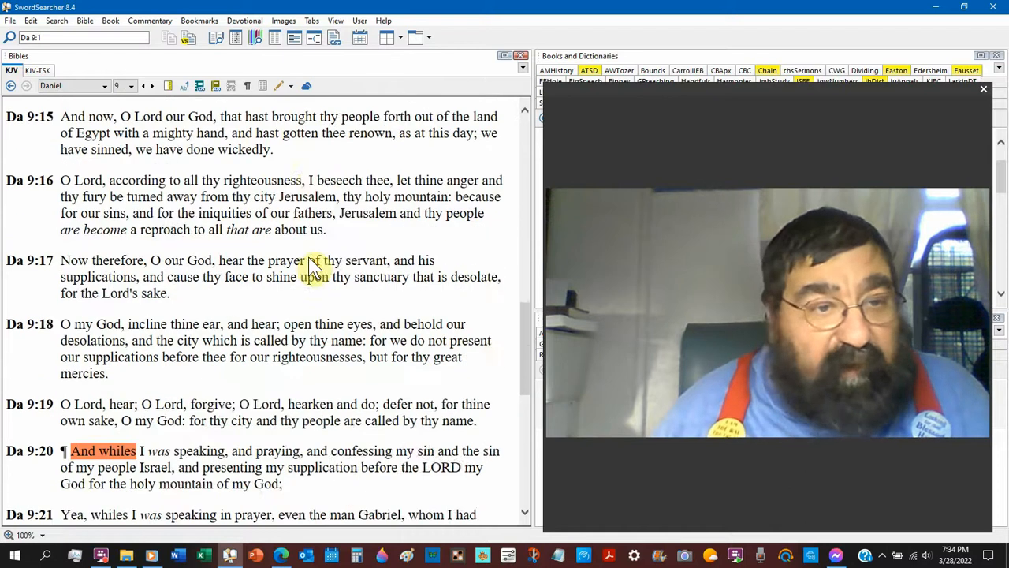
pyautogui.scroll(-3)
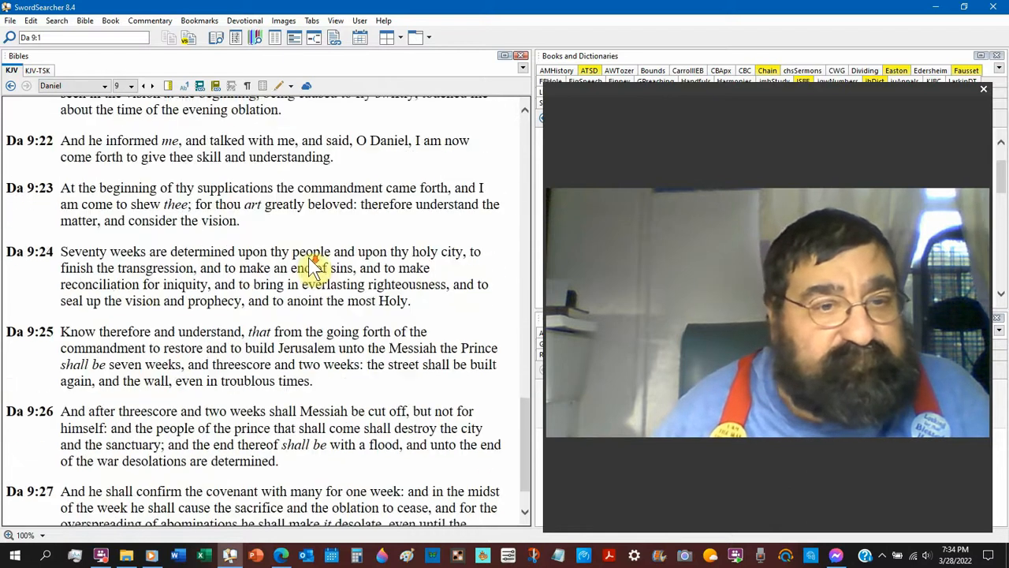